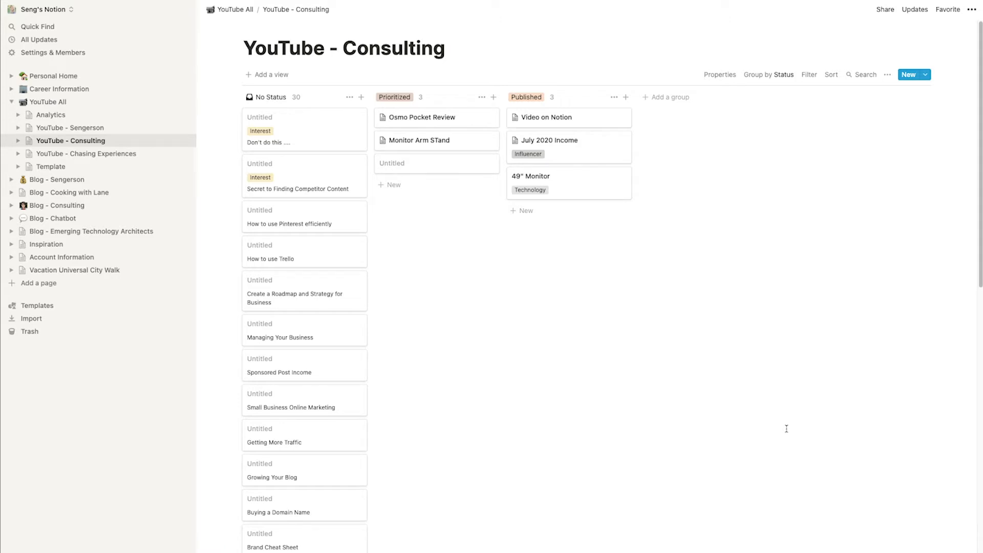
pyautogui.moveTo(47, 101)
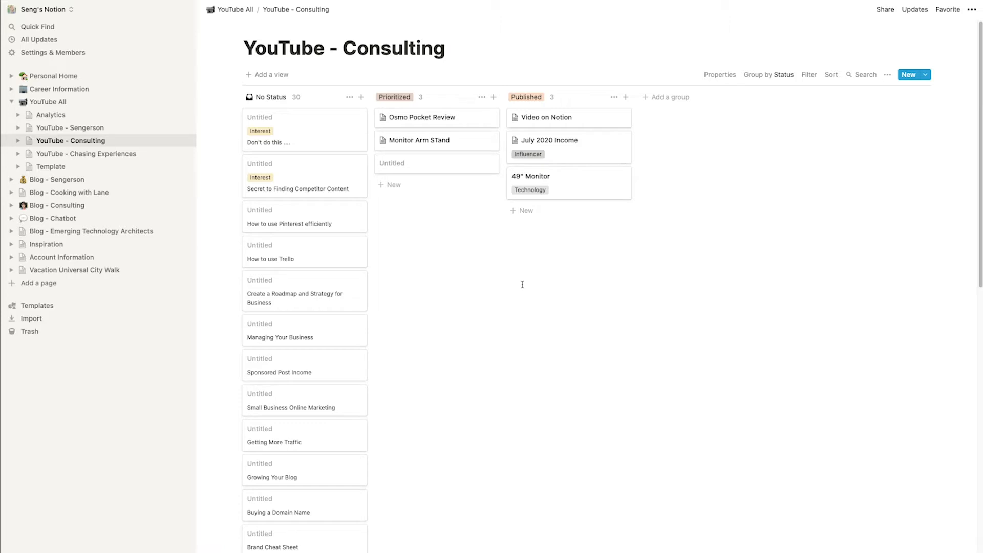
pyautogui.moveTo(430, 143)
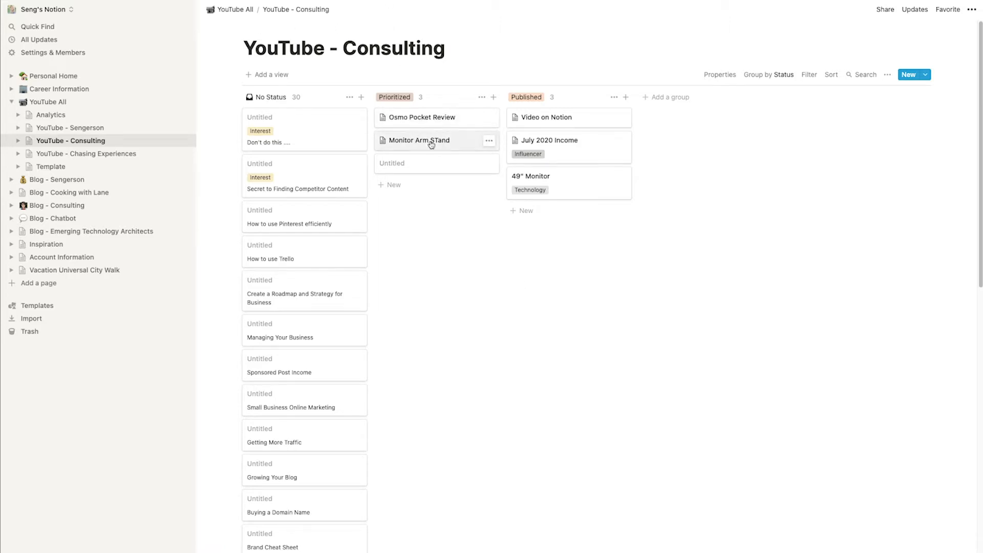
# Add another blank Untitled card under the To Do - Content Created column.
pyautogui.click(419, 140)
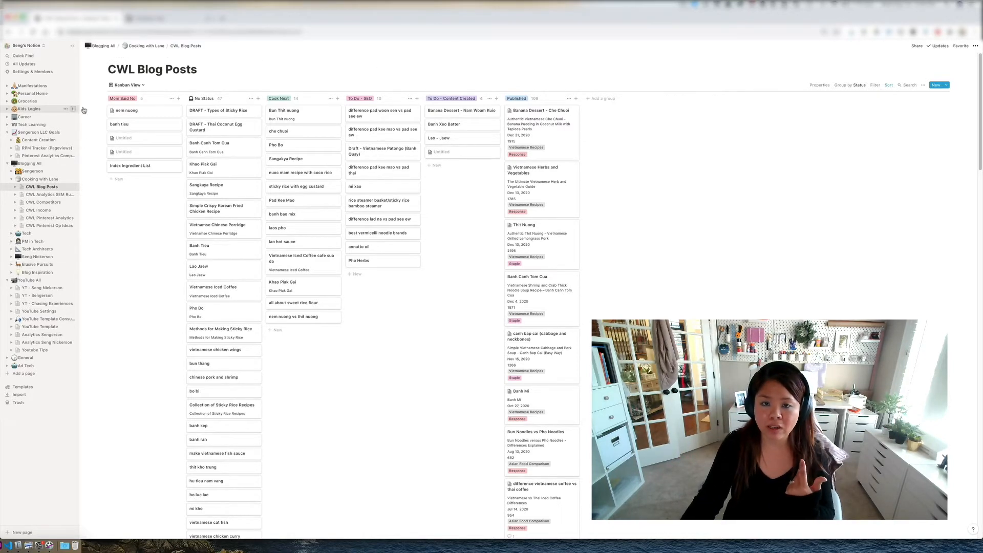
pyautogui.moveTo(32, 86)
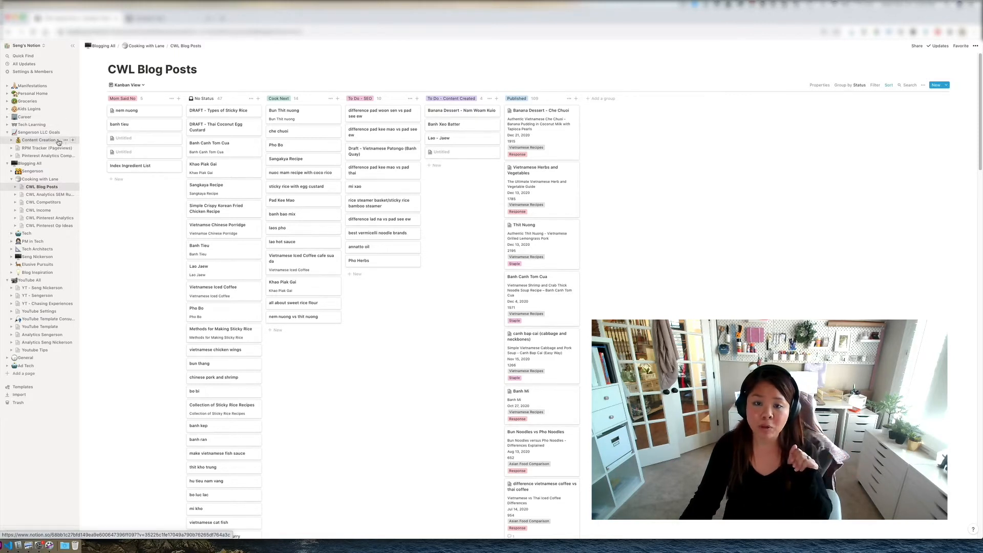
pyautogui.click(37, 140)
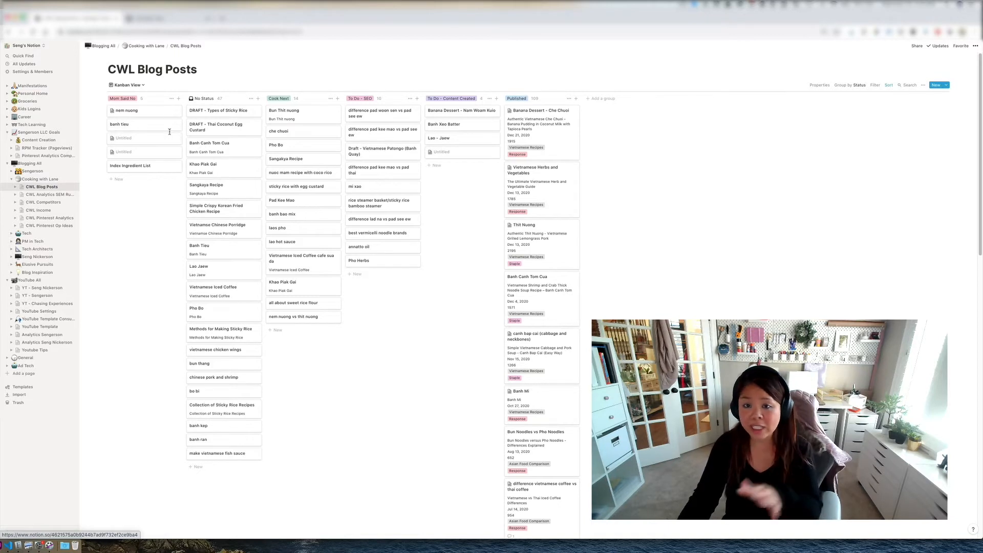
pyautogui.moveTo(176, 124)
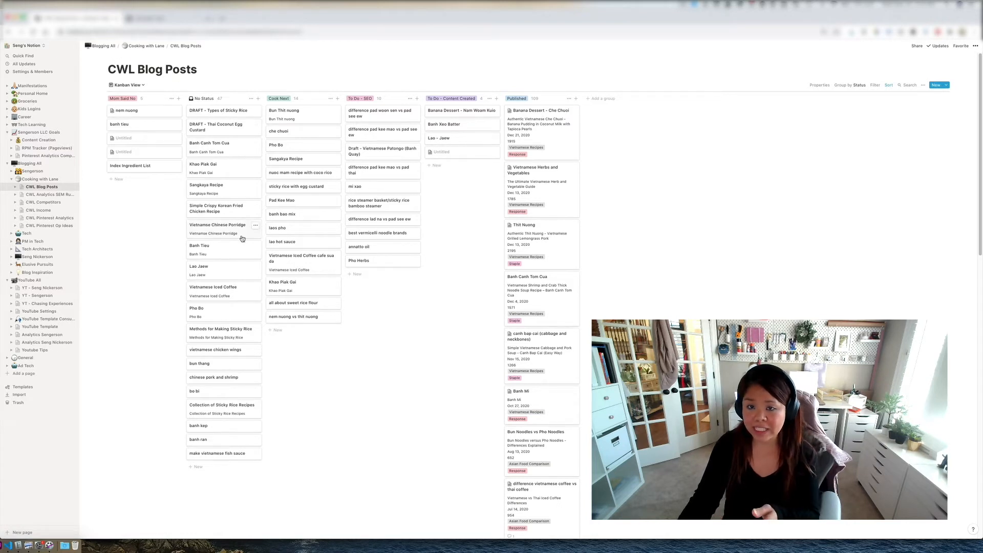
pyautogui.moveTo(234, 214)
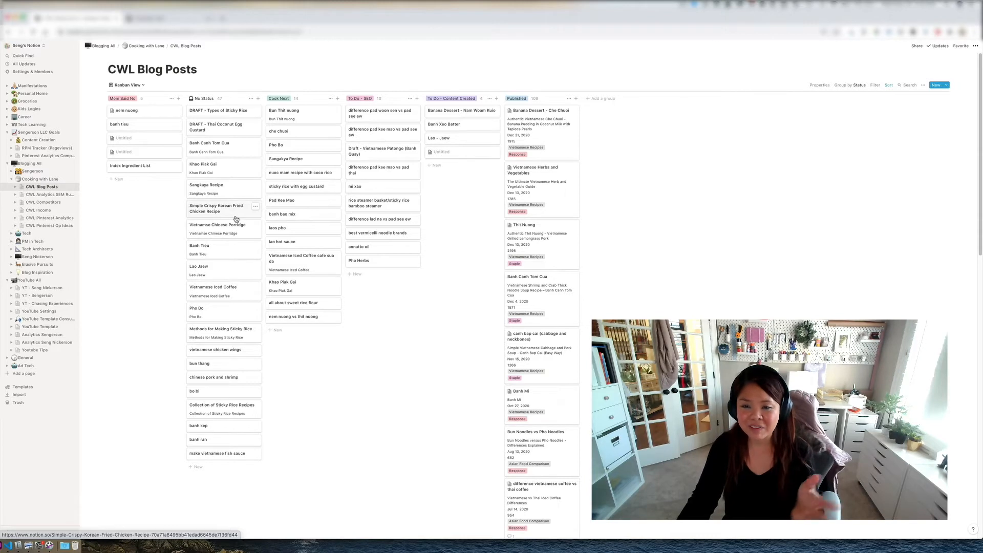
pyautogui.moveTo(321, 240)
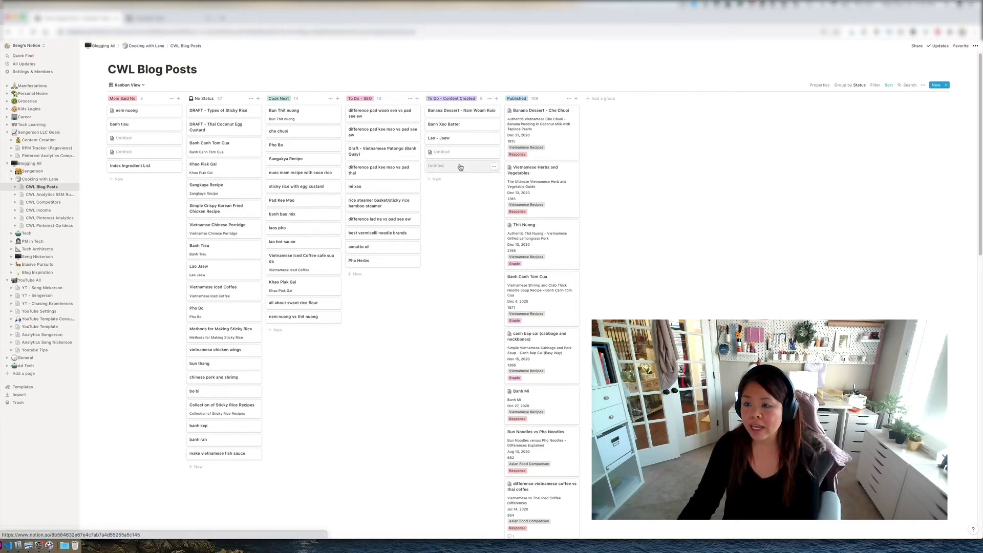
# Open the new Untitled post and view its Category options, including Thai, Vietnamese and Lao Recipes.
pyautogui.click(436, 165)
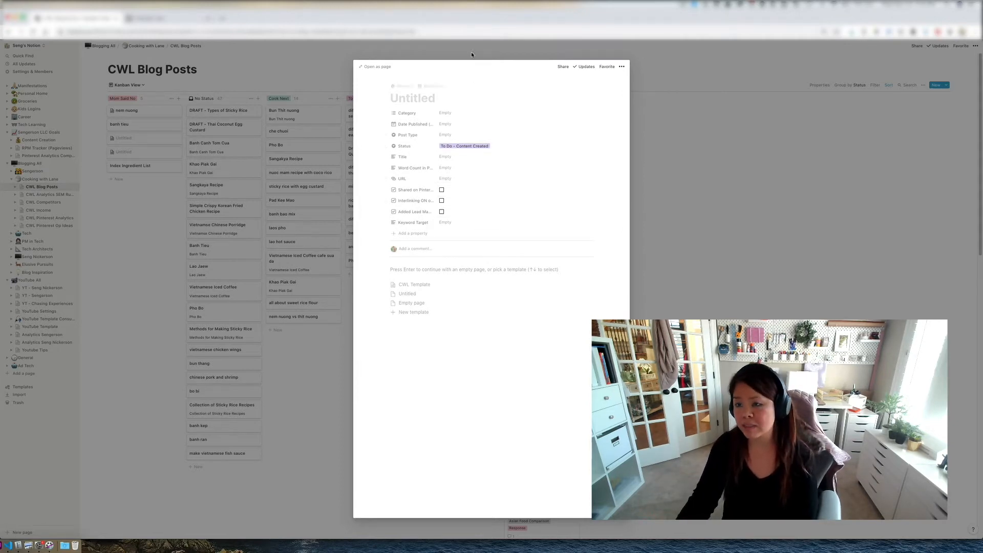
pyautogui.click(444, 113)
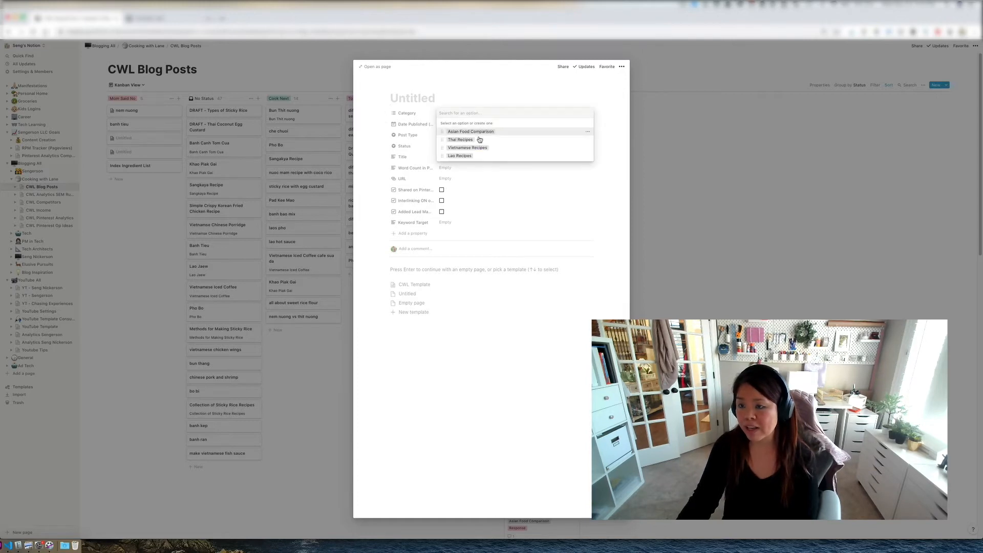
pyautogui.moveTo(524, 301)
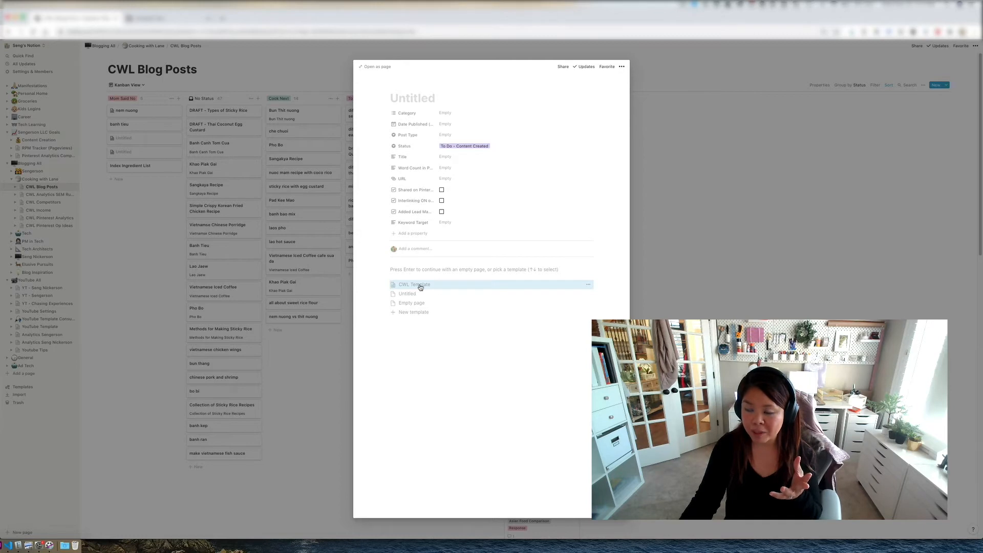
# Fill the blank post with the CWL Template's HTML heading outline, then close the preview.
pyautogui.click(414, 284)
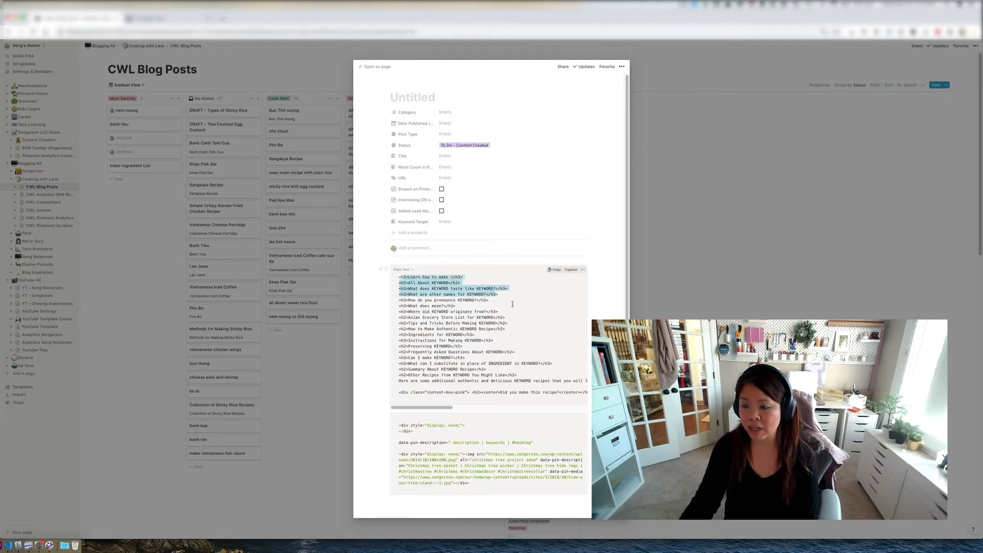
pyautogui.moveTo(398, 276); pyautogui.dragTo(574, 380)
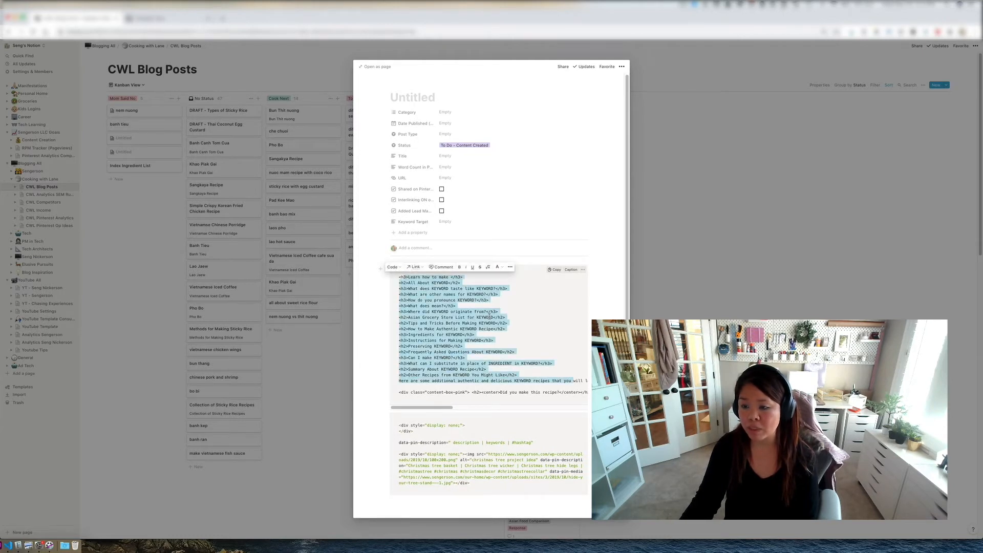
pyautogui.click(477, 288)
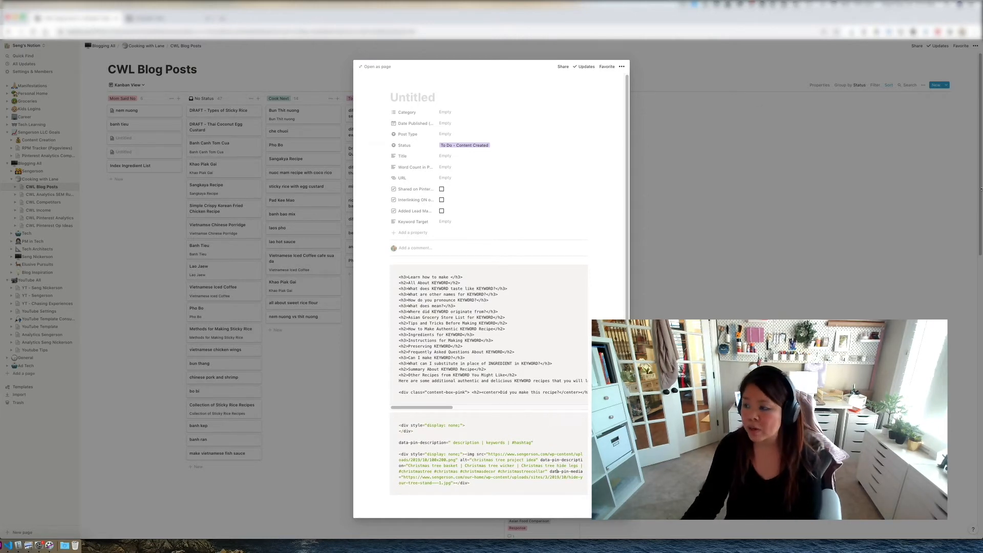
pyautogui.press('Escape')
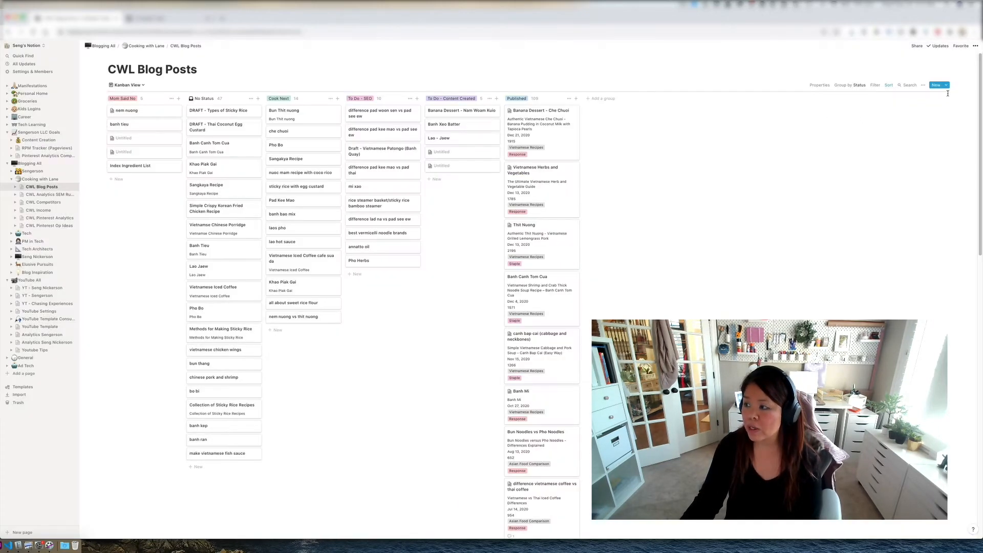
# Create a new CWL Blog Posts template titled 'Notion Template for YouTube'.
pyautogui.click(944, 85)
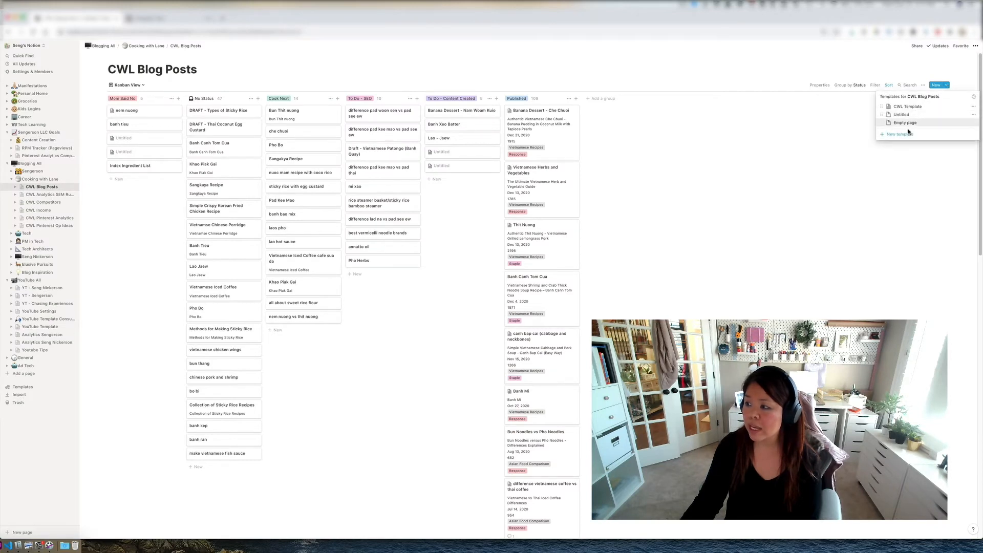
pyautogui.click(905, 123)
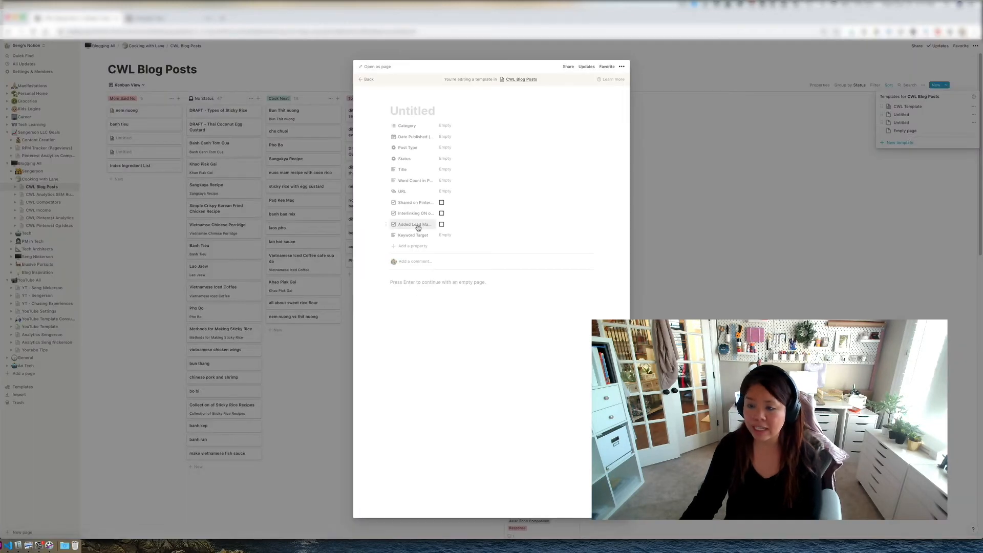
pyautogui.write('N')
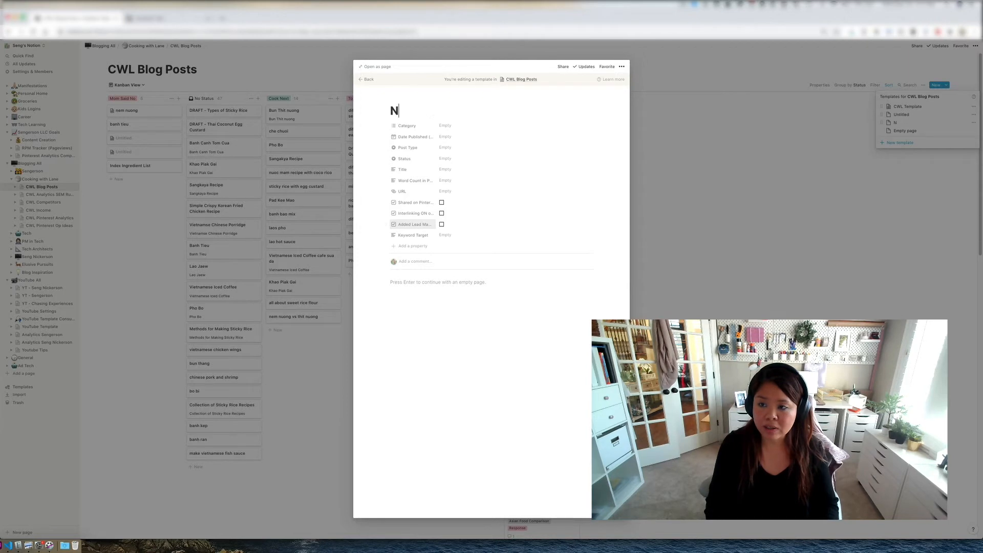
pyautogui.write('otion Template f')
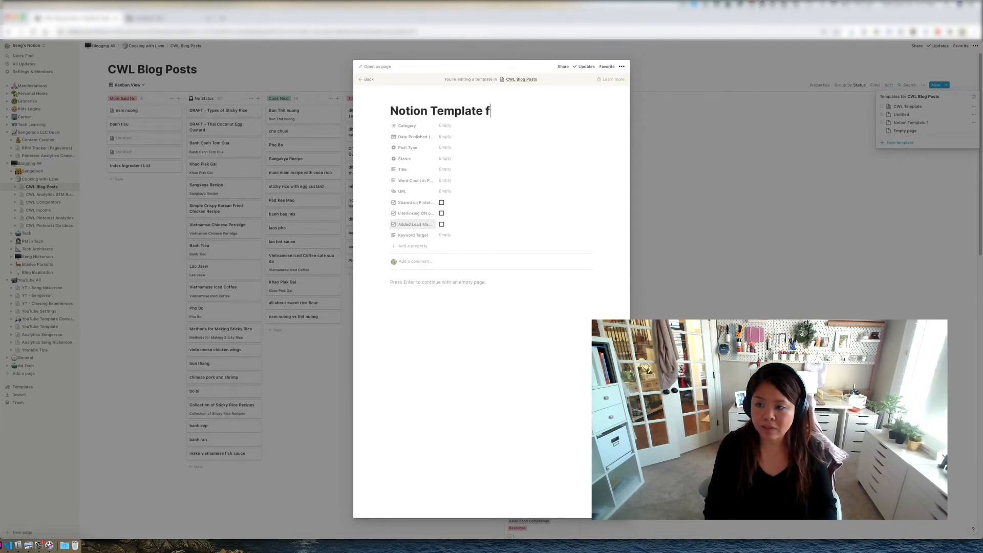
pyautogui.write('or YouTube')
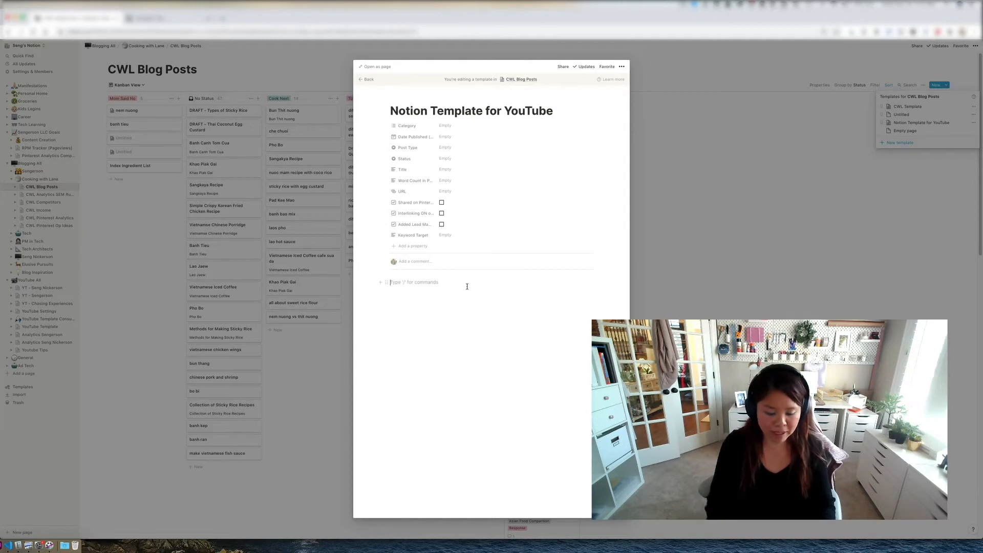
# Type 'youtube ex' and start a new page from the 'Notion Template for YouTube' template.
pyautogui.write('youtube ex')
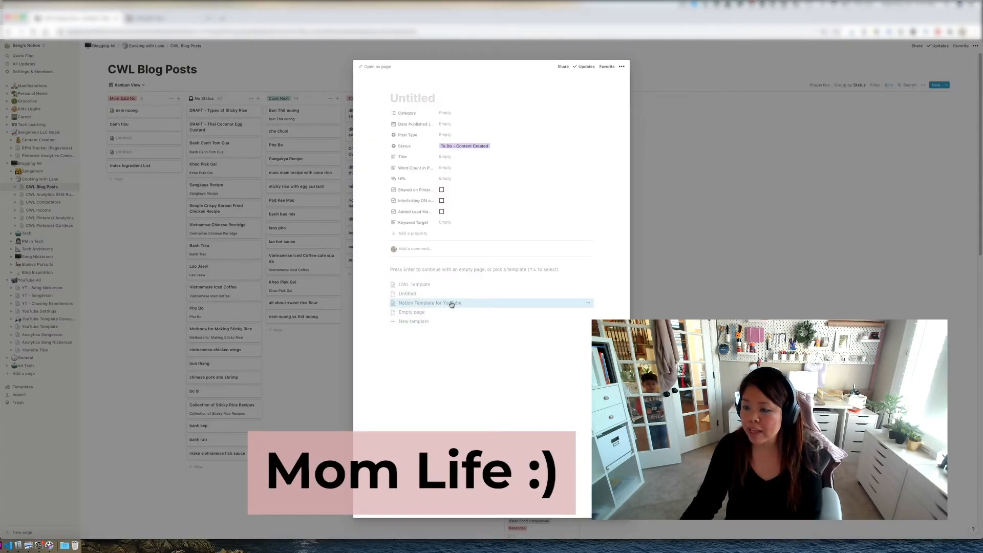
pyautogui.click(429, 302)
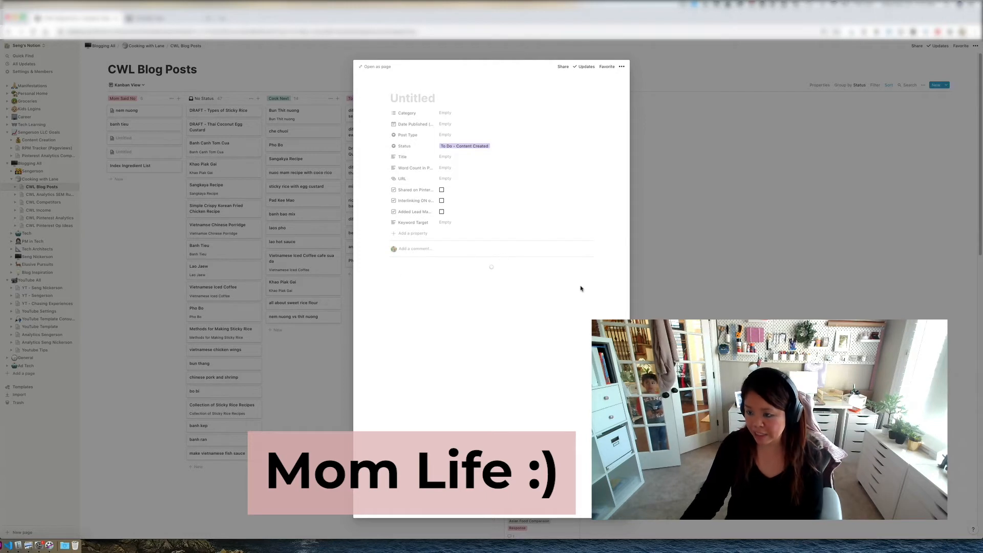
pyautogui.write('youtube example:')
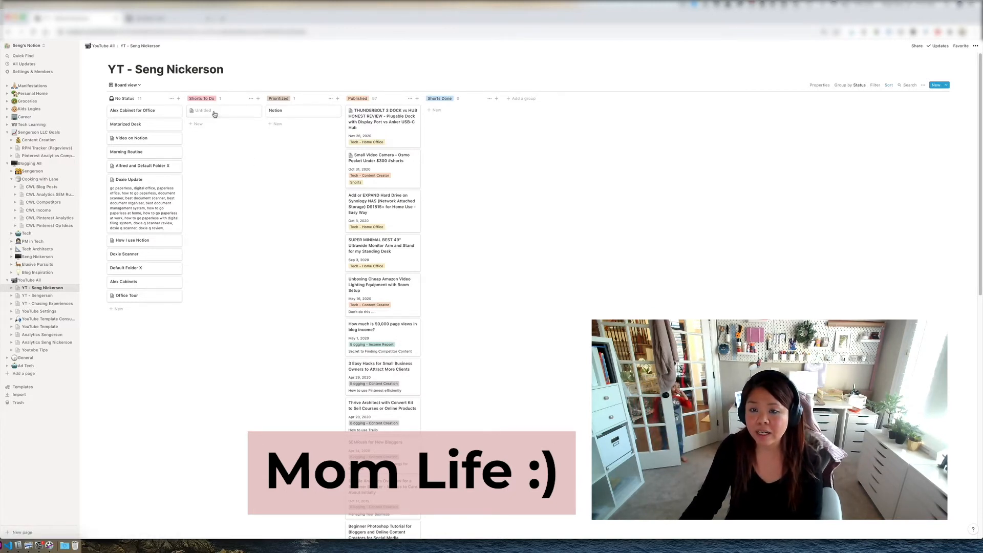
pyautogui.click(201, 111)
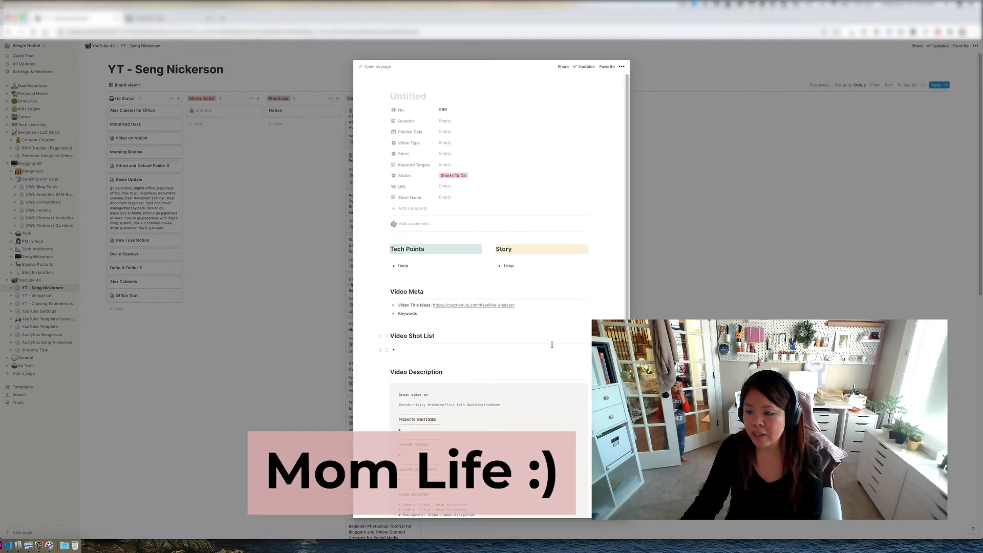
pyautogui.scroll(-3)
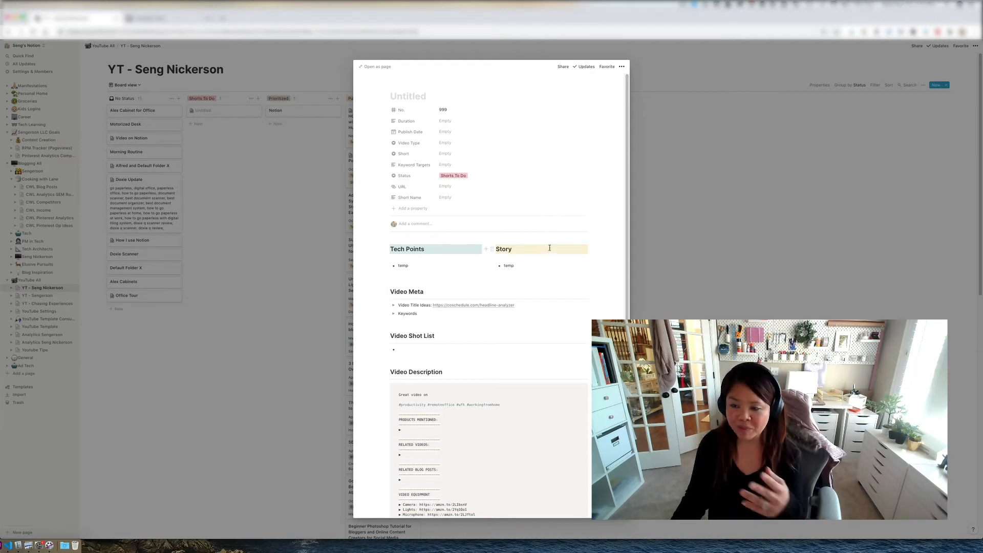
pyautogui.scroll(-3)
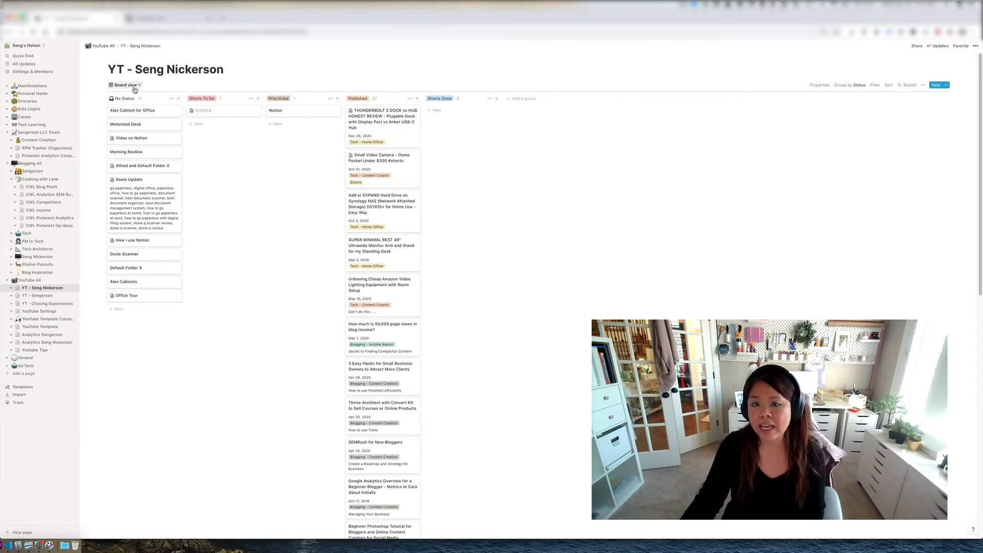
# Switch YT - Seng Nickerson to table layout and scroll through the video rows.
pyautogui.click(125, 84)
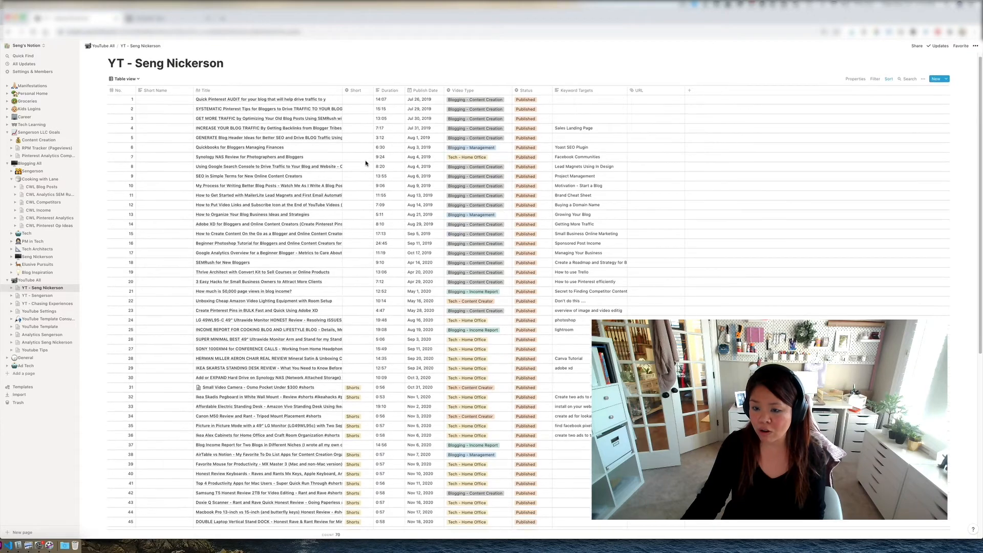
pyautogui.scroll(-3)
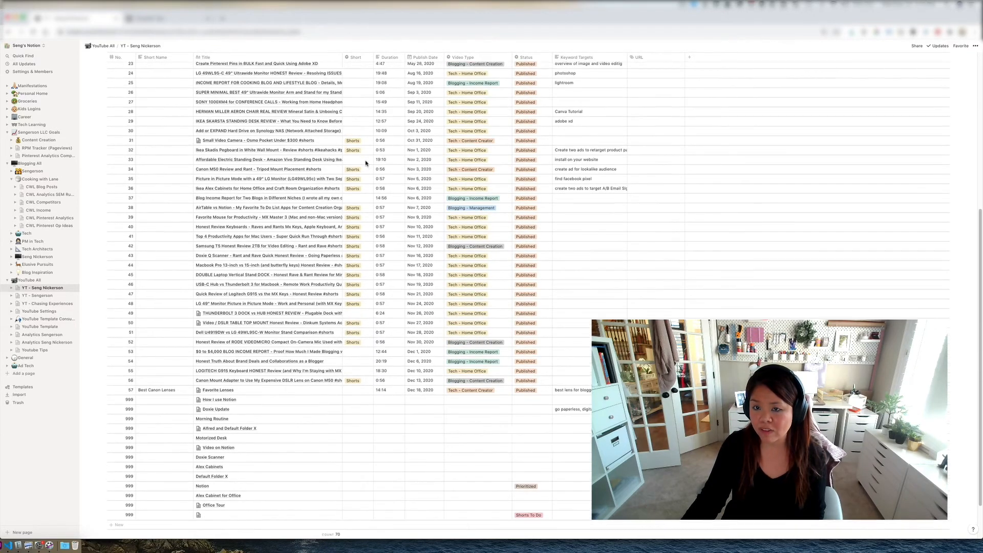
pyautogui.scroll(-3)
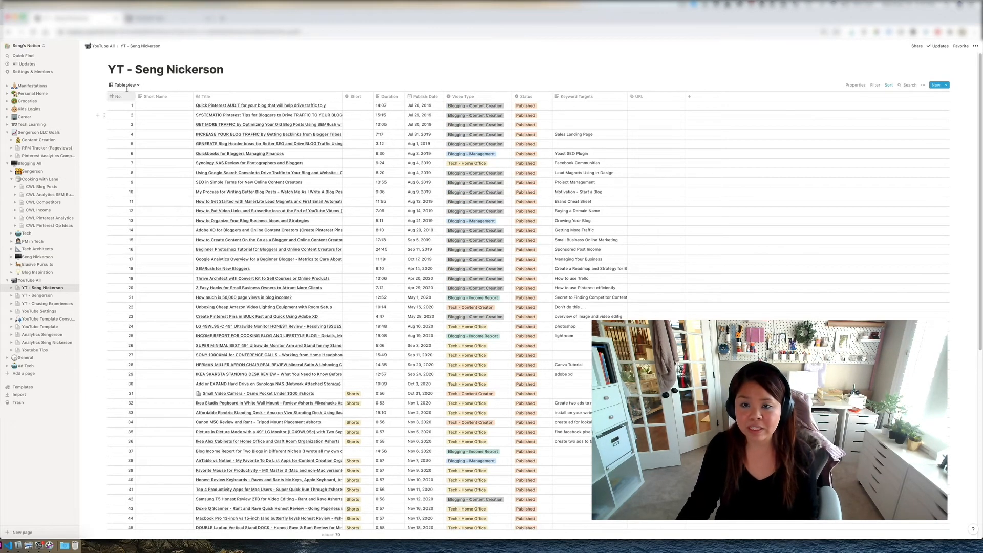
pyautogui.click(125, 85)
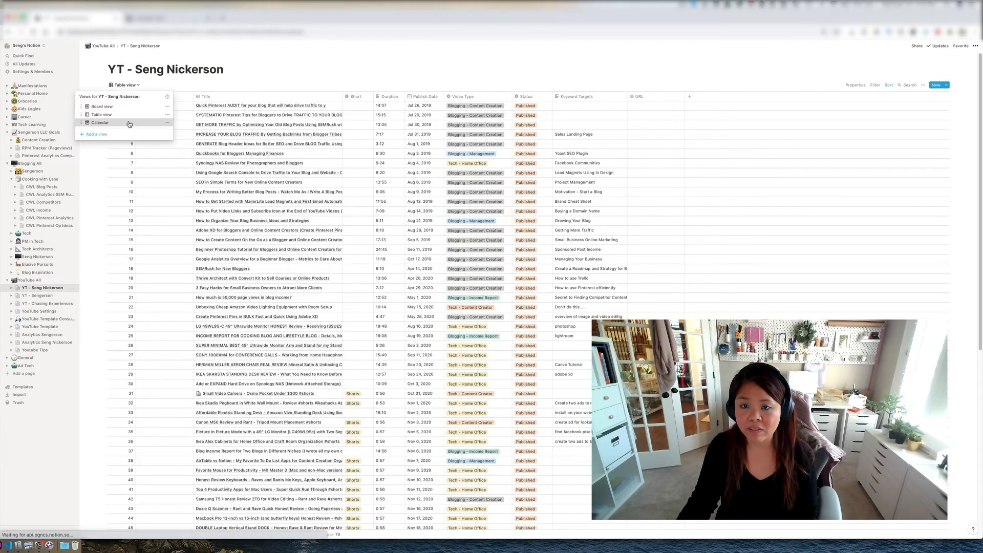
# Show the videos on a November 2020 calendar by publish date.
pyautogui.click(99, 123)
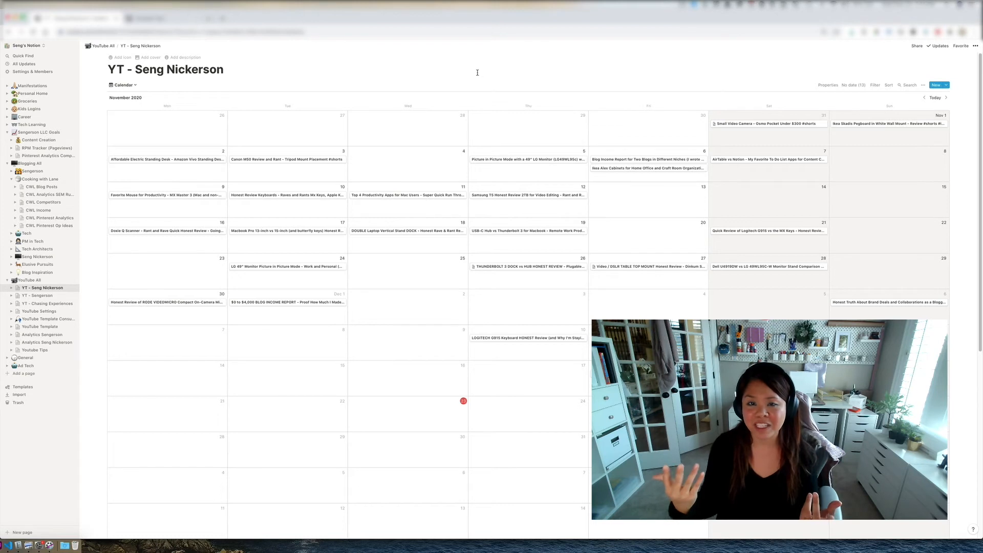
pyautogui.moveTo(29, 109)
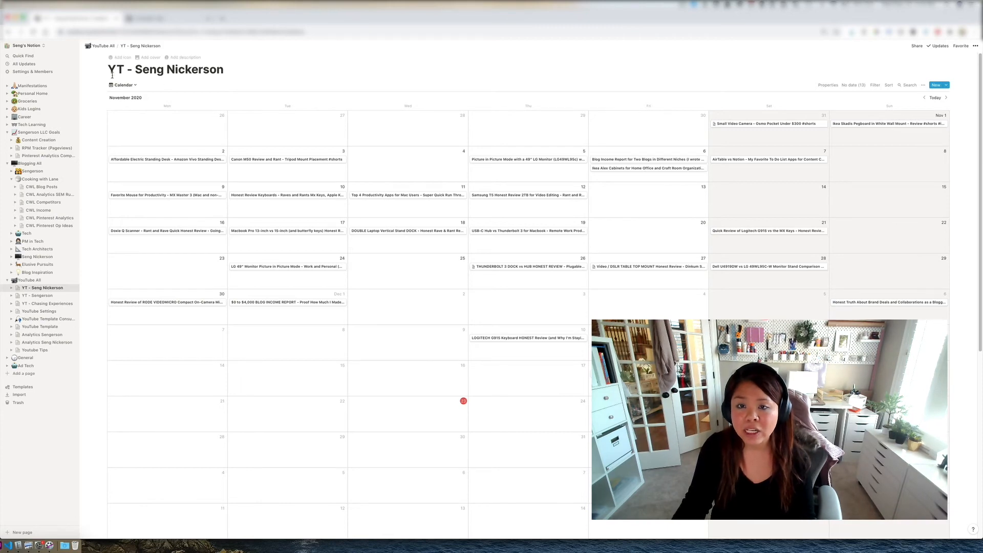
pyautogui.click(123, 85)
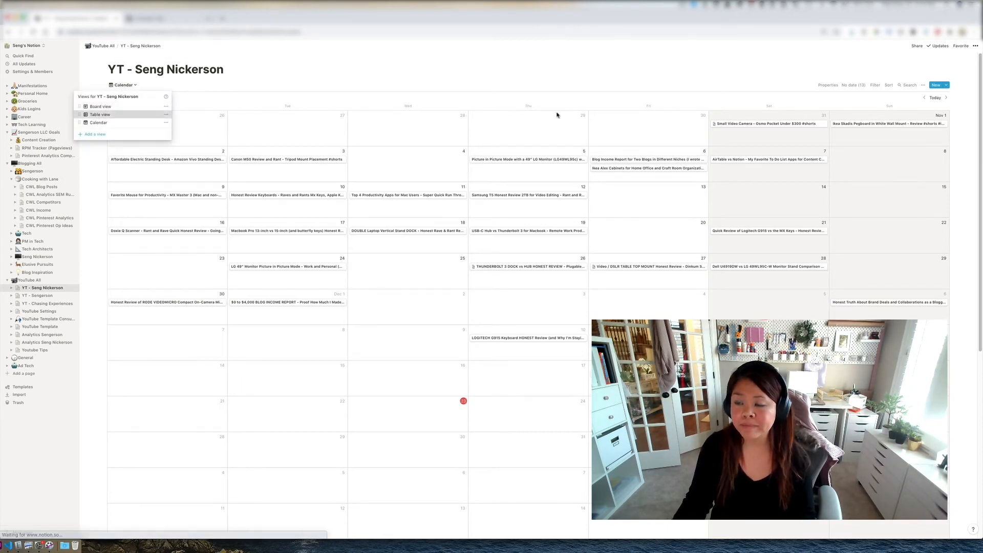
# Return the videos to table layout and open the new Comments property's settings.
pyautogui.click(100, 114)
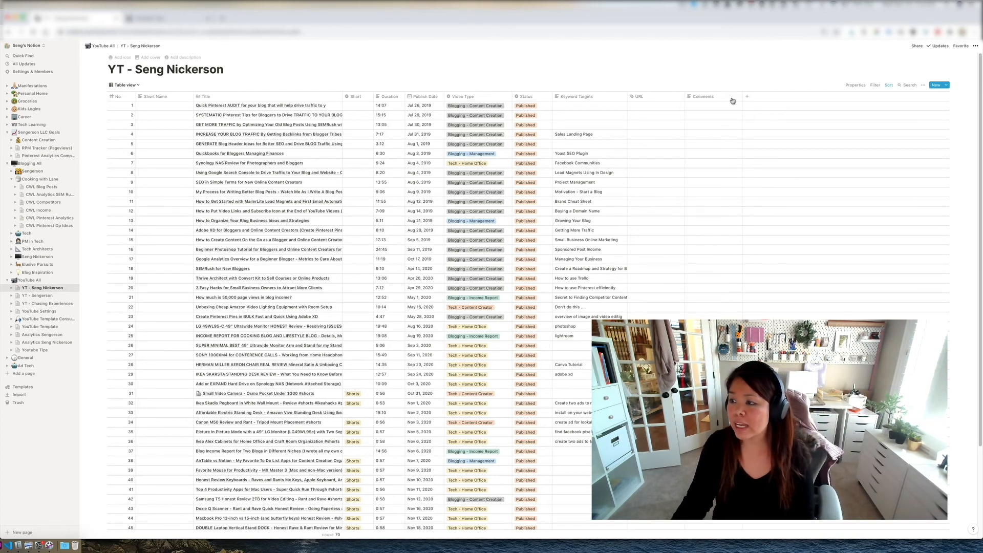
pyautogui.click(702, 96)
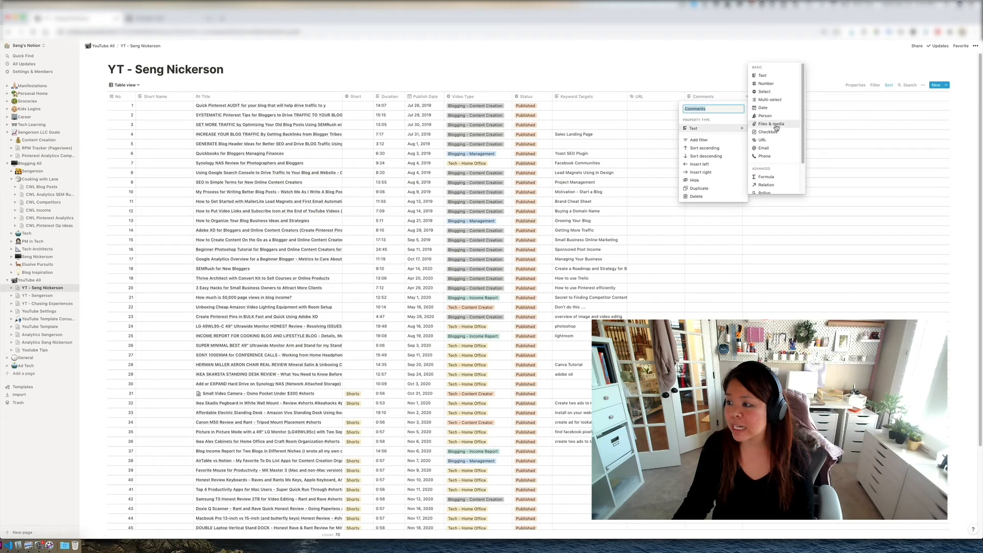
pyautogui.moveTo(772, 91)
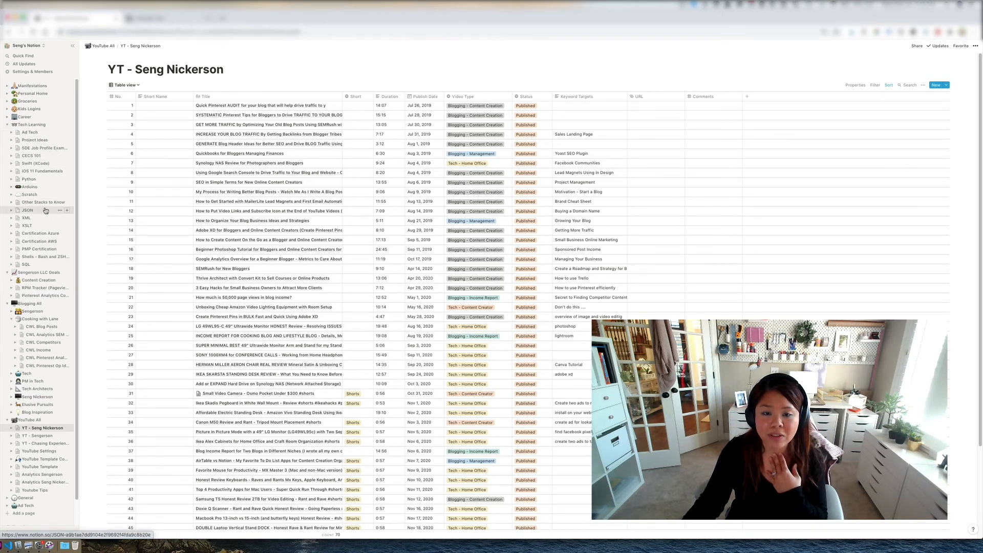
# Open the Python notes page under Tech Learning and scroll through its content.
pyautogui.click(28, 210)
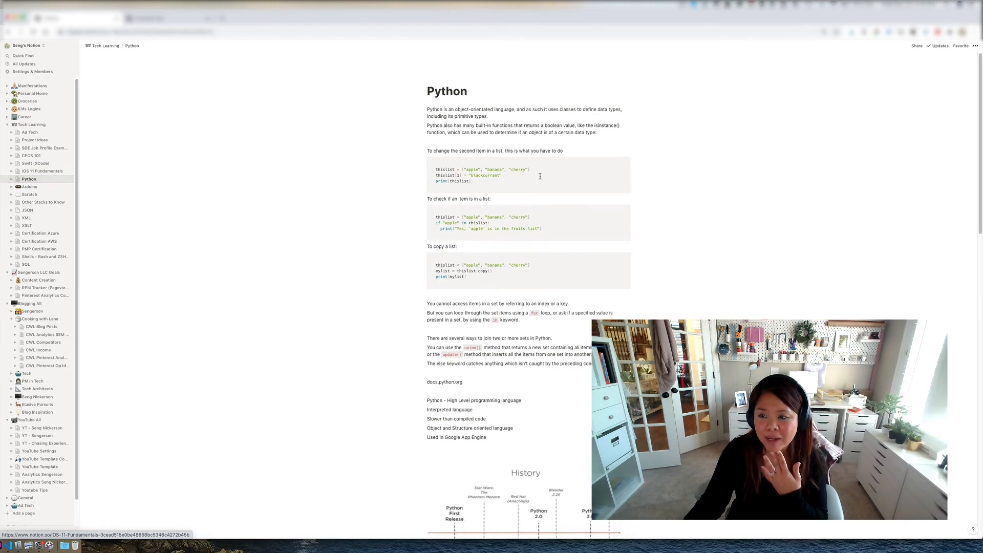
pyautogui.scroll(-3)
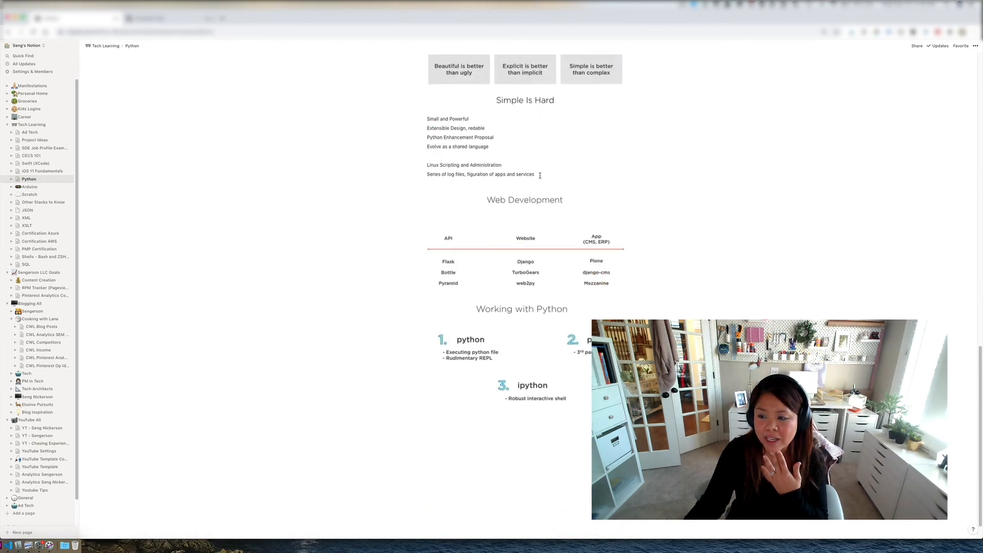